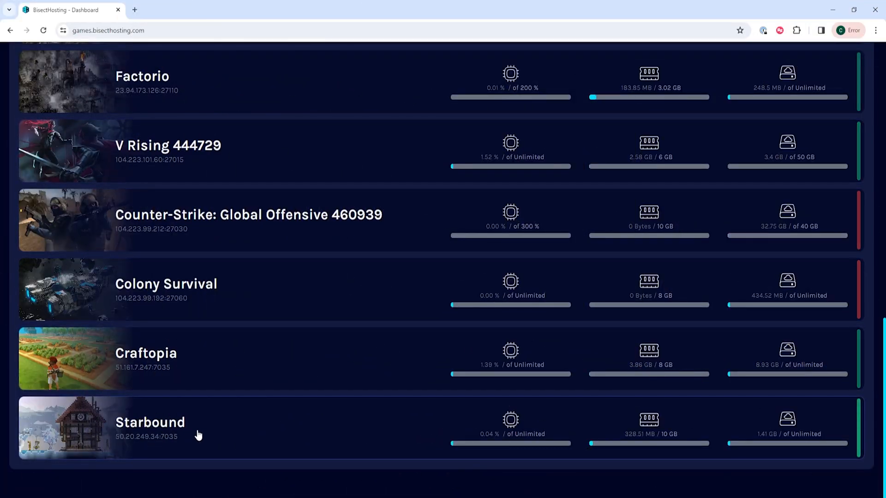
# Stop and kill the running Starbound server, then reveal its configuration files
pyautogui.click(149, 423)
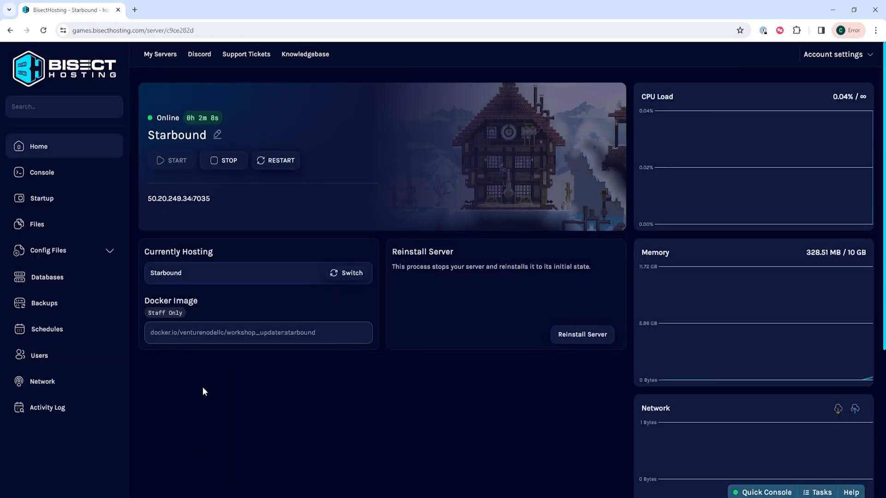
pyautogui.click(223, 160)
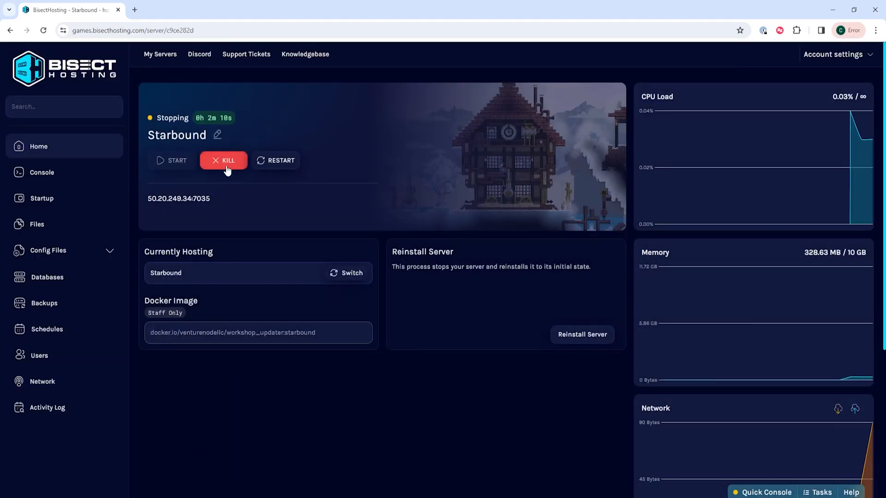
pyautogui.click(223, 160)
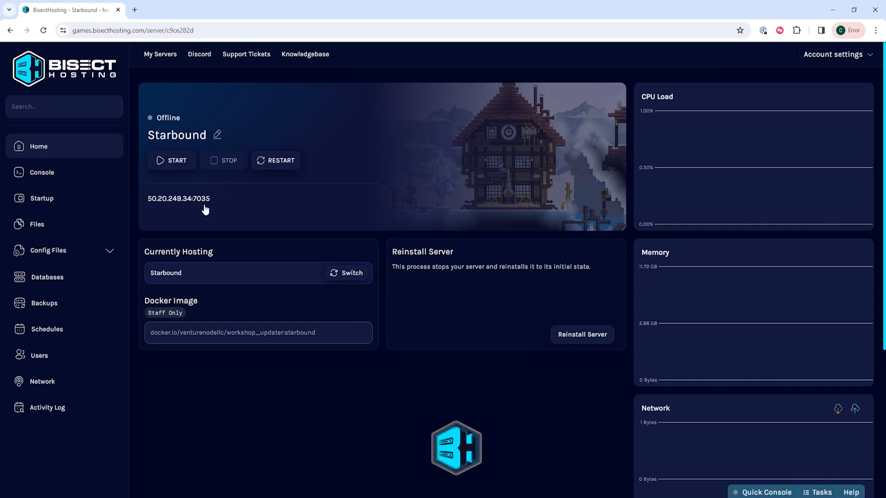
pyautogui.click(48, 250)
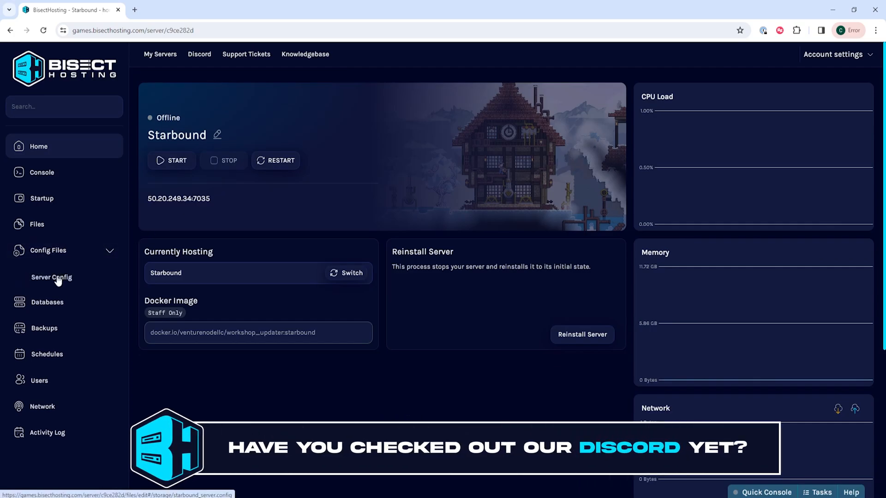
# Paste the EXAMPLE_ADMIN_1 admin template with admin true and PASSWORD_HERE into serverUsers
pyautogui.click(52, 277)
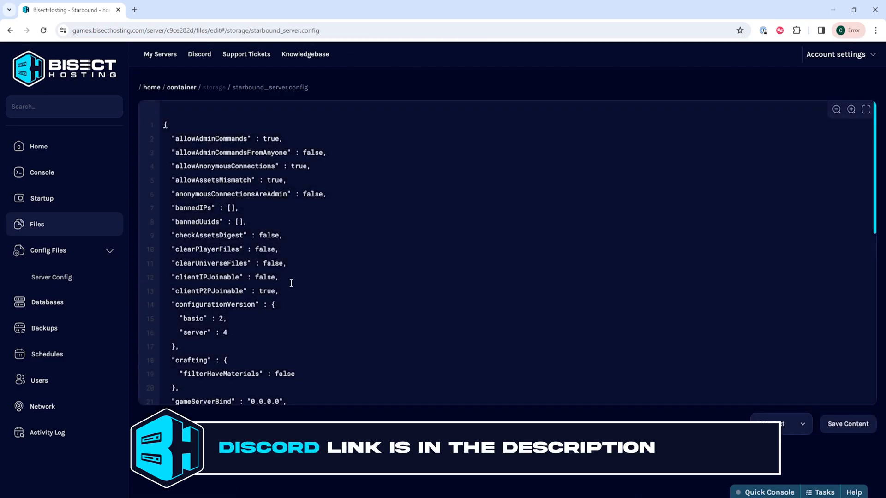
pyautogui.scroll(-3)
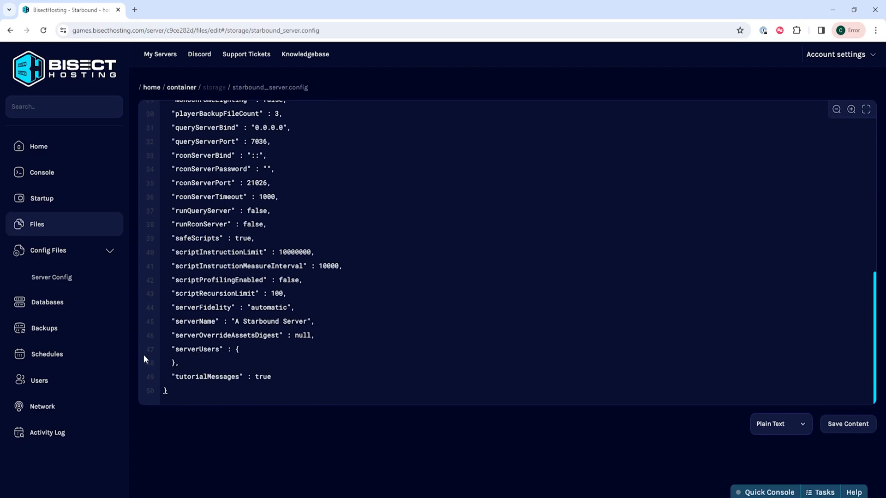
pyautogui.click(260, 351)
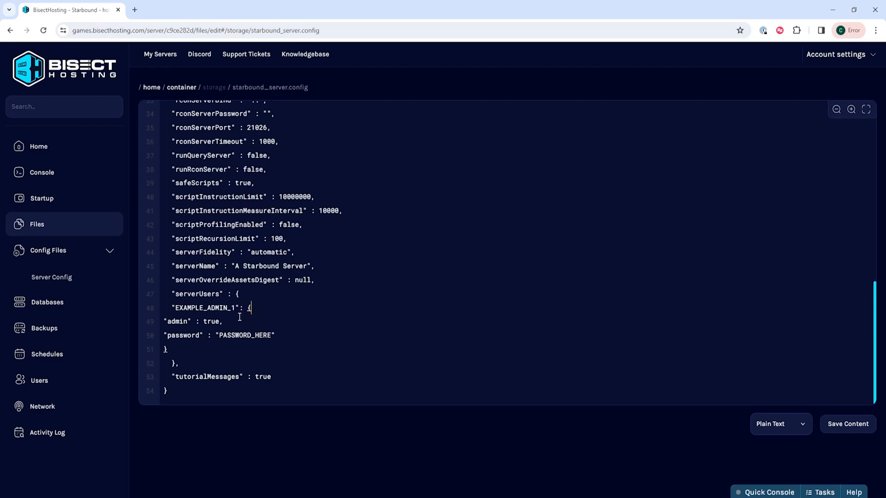
# Rename the entry to Username with admin true and password Password, ending with a comma
pyautogui.doubleClick(206, 308)
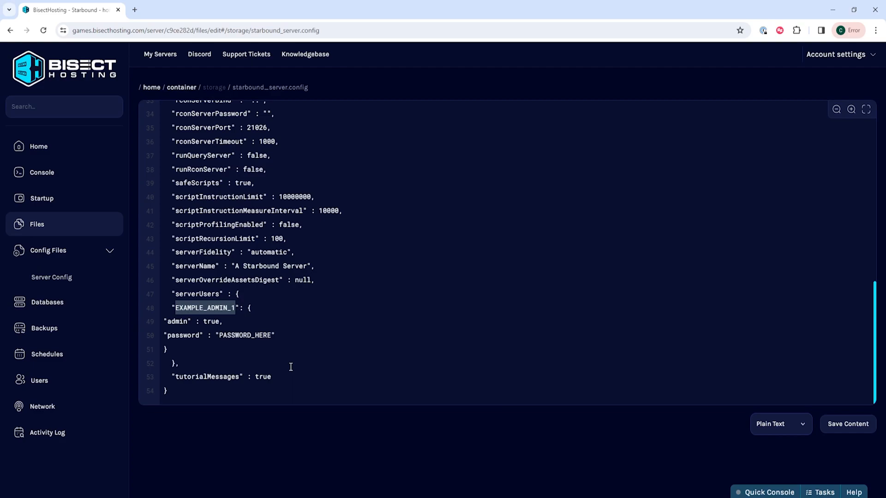
pyautogui.write('Username": {')
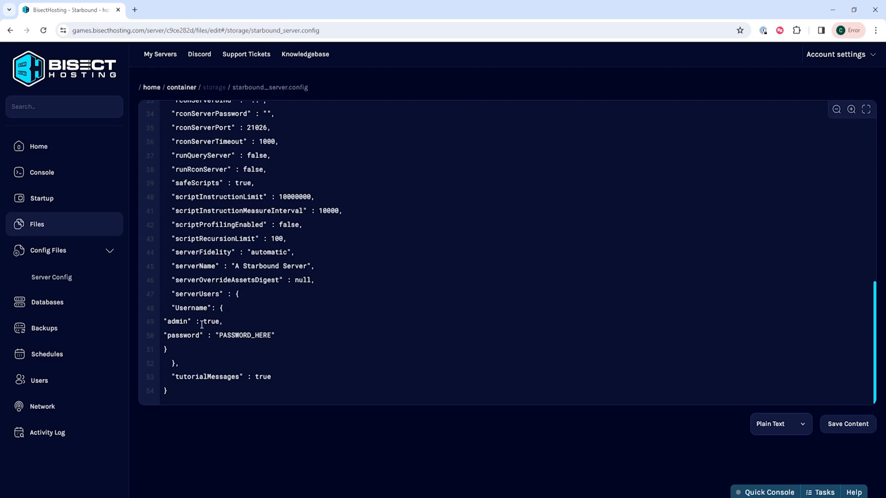
pyautogui.doubleClick(210, 321)
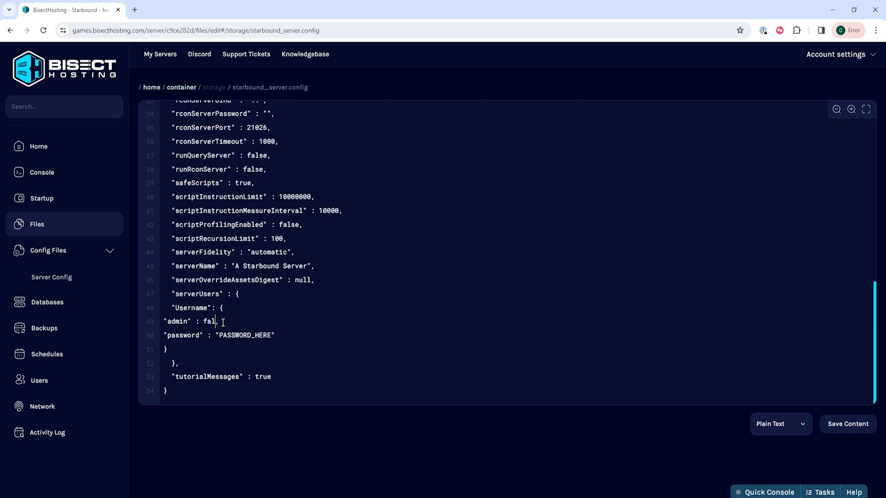
pyautogui.write('true')
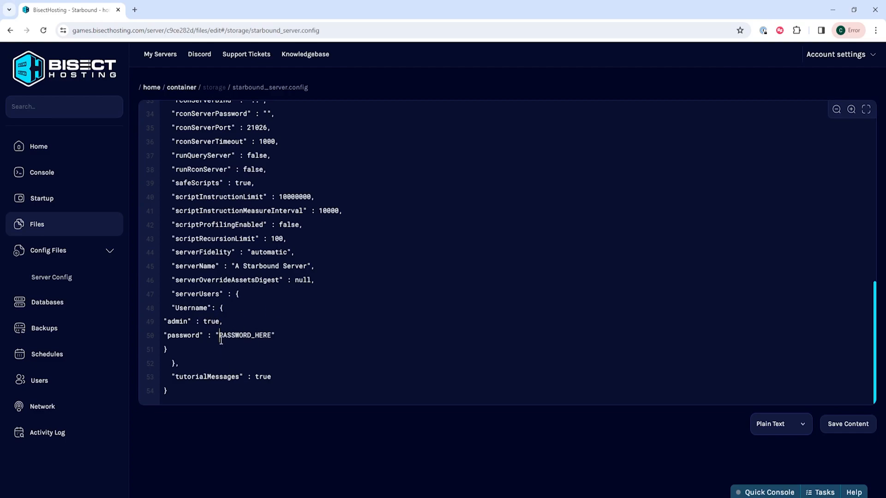
pyautogui.write('Pass')
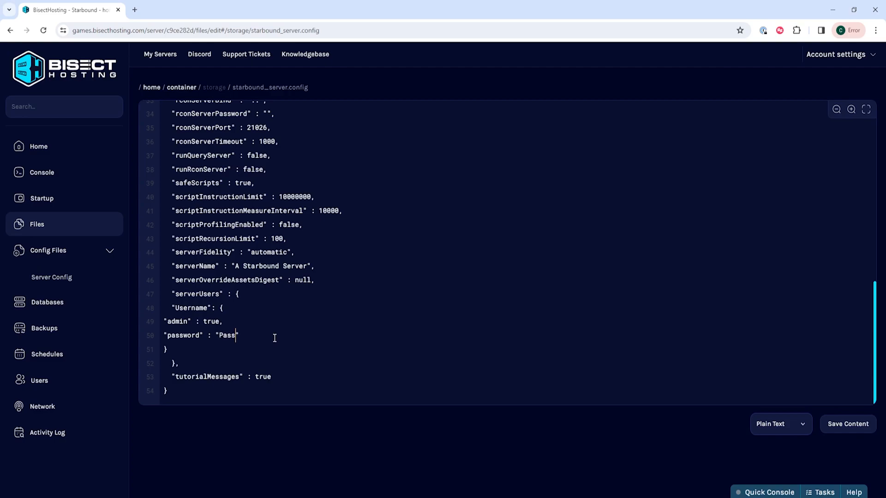
pyautogui.write('word')
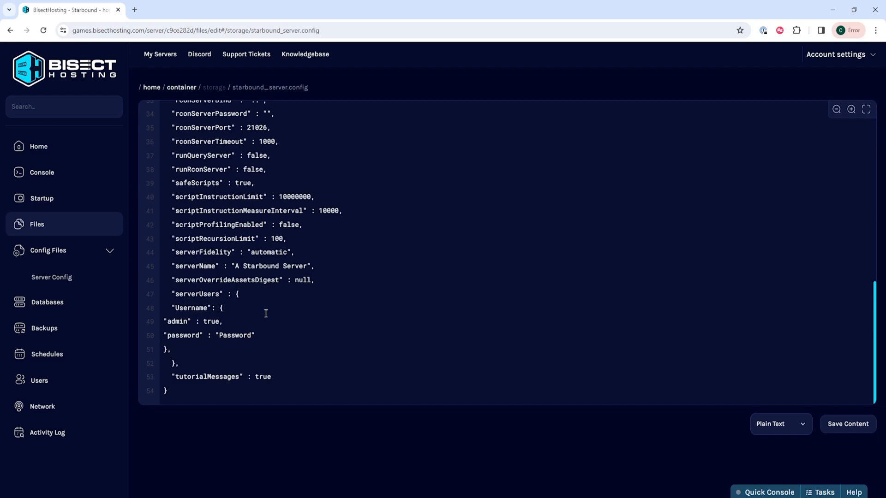
# Add two more EXAMPLE_ADMIN_1 placeholder admin entries below the Username entry, comma-separated
pyautogui.press('Enter')
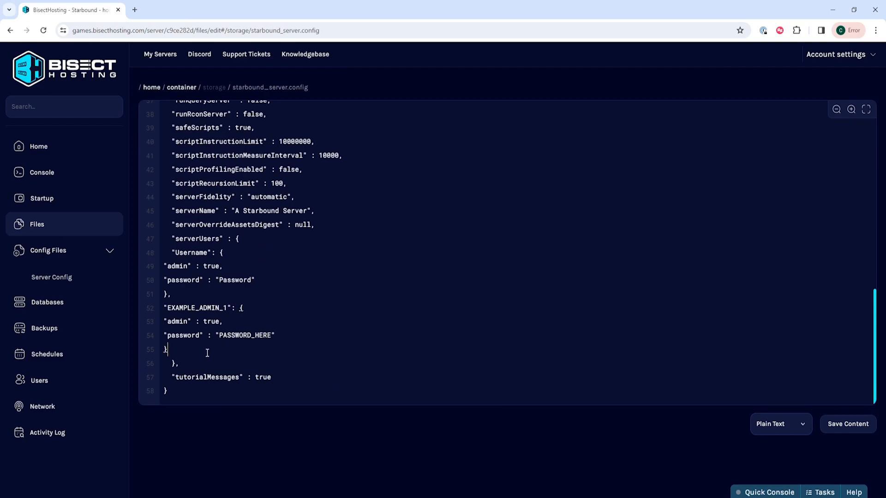
pyautogui.write(',')
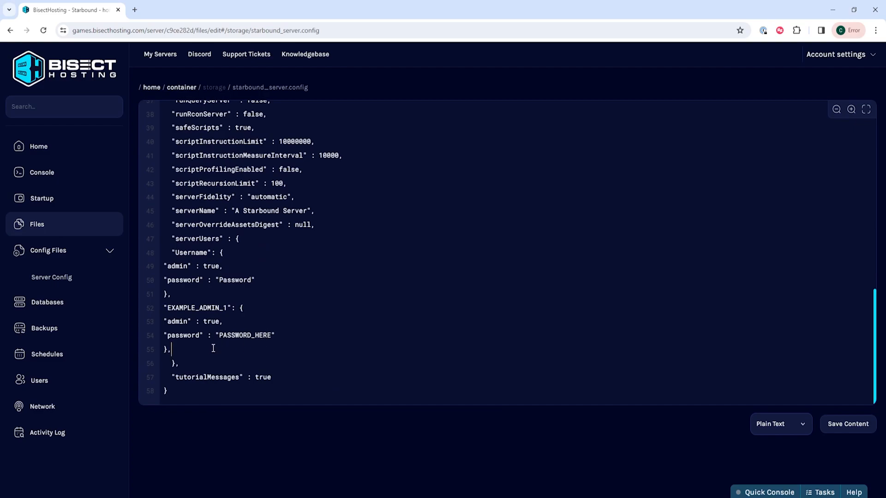
pyautogui.press('enter')
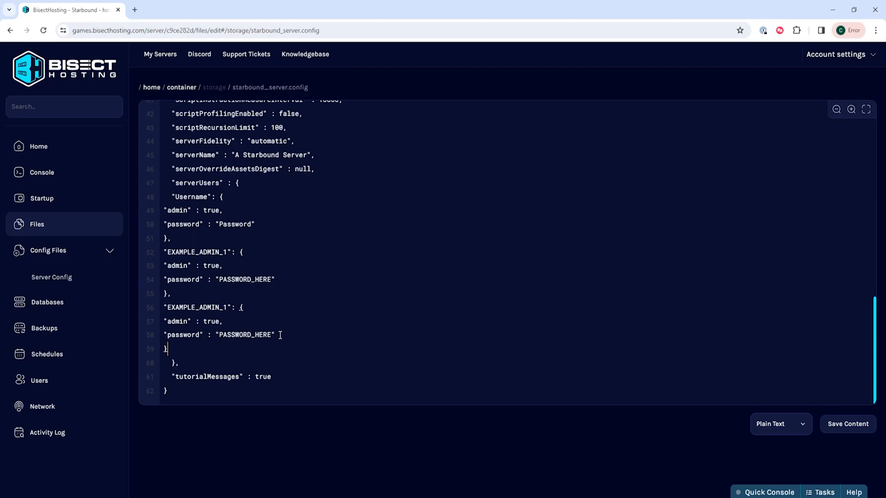
pyautogui.click(847, 424)
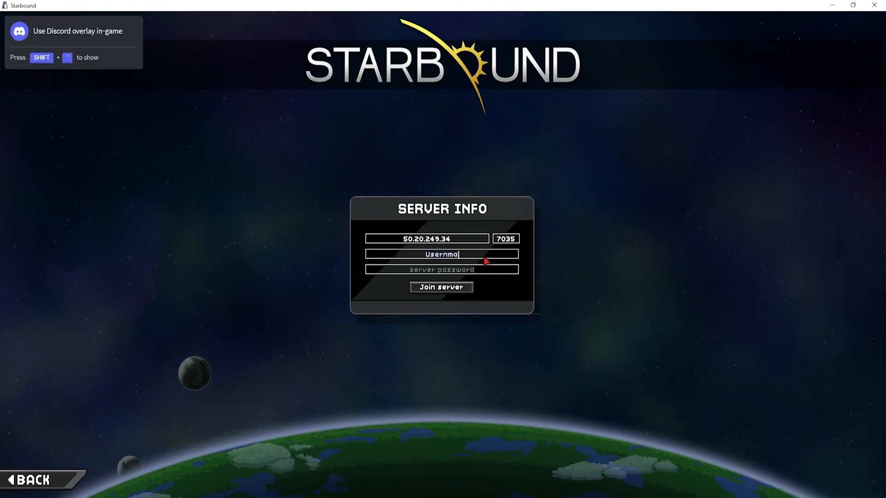
# Join the server at 50.20.249.34 as Username with password Password
pyautogui.click(441, 270)
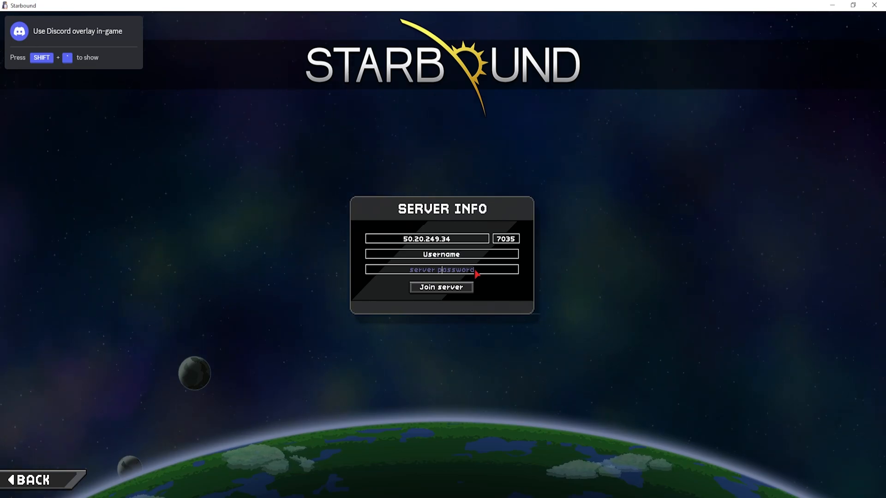
pyautogui.click(441, 270)
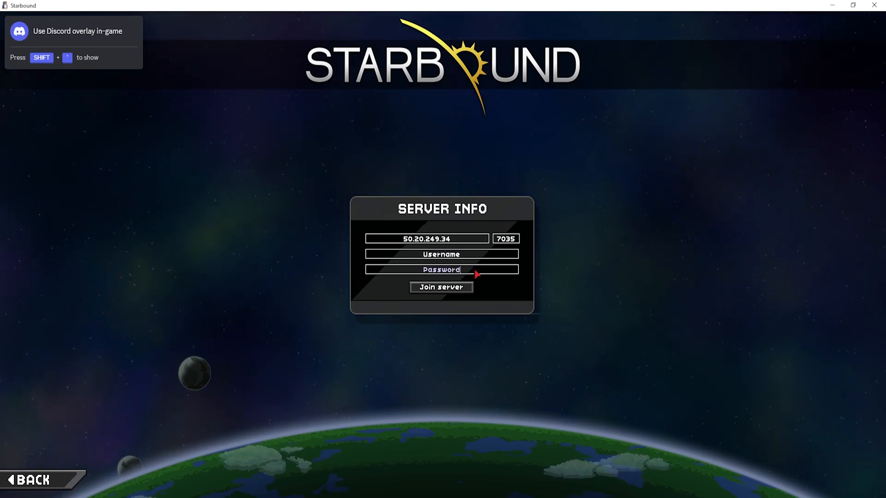
pyautogui.click(441, 287)
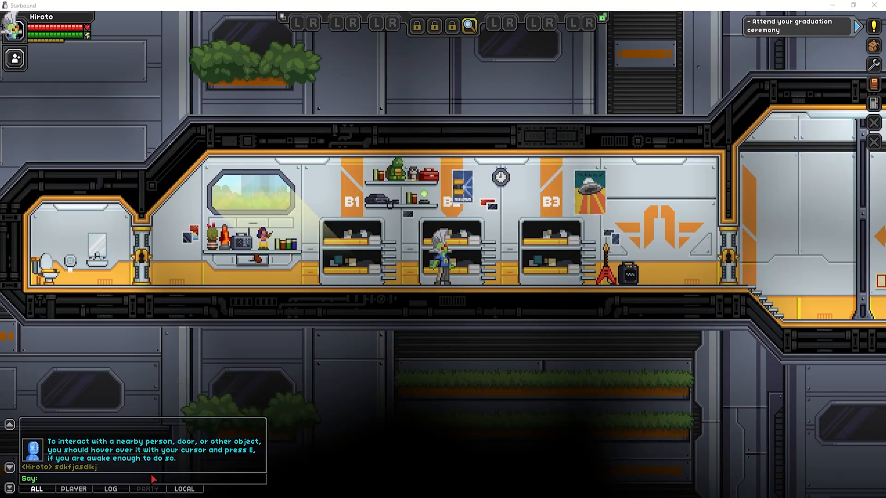
# Run a chat command and take the stack of 20 from My Locker into the inventory
pyautogui.write('/')
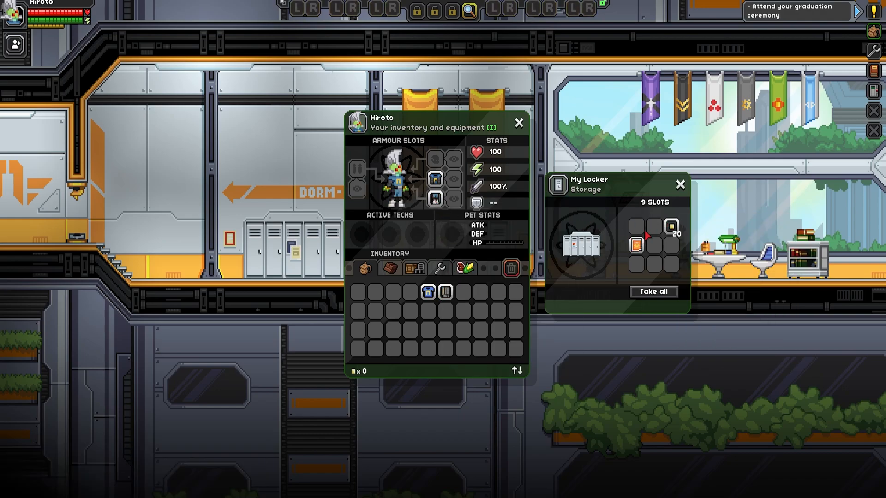
pyautogui.click(635, 244)
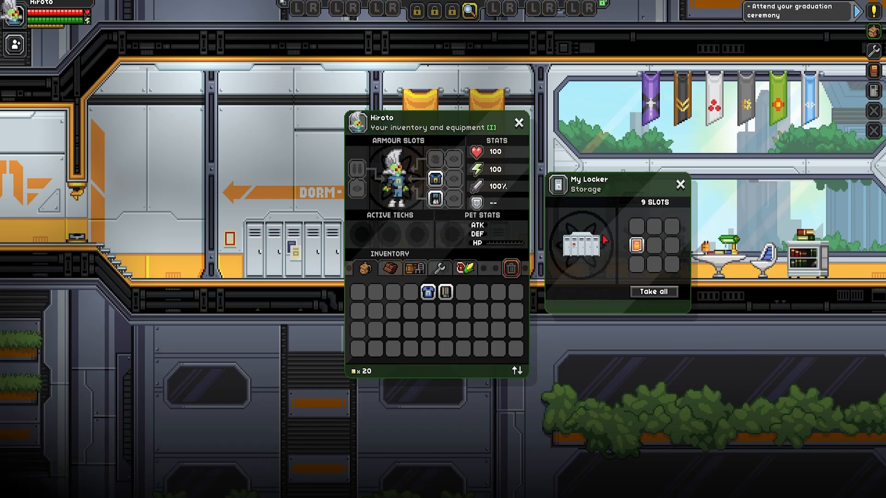